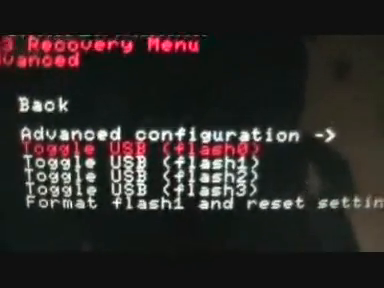
scroll("down", 3)
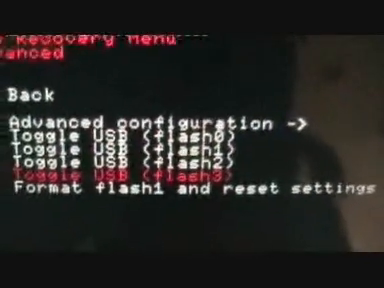